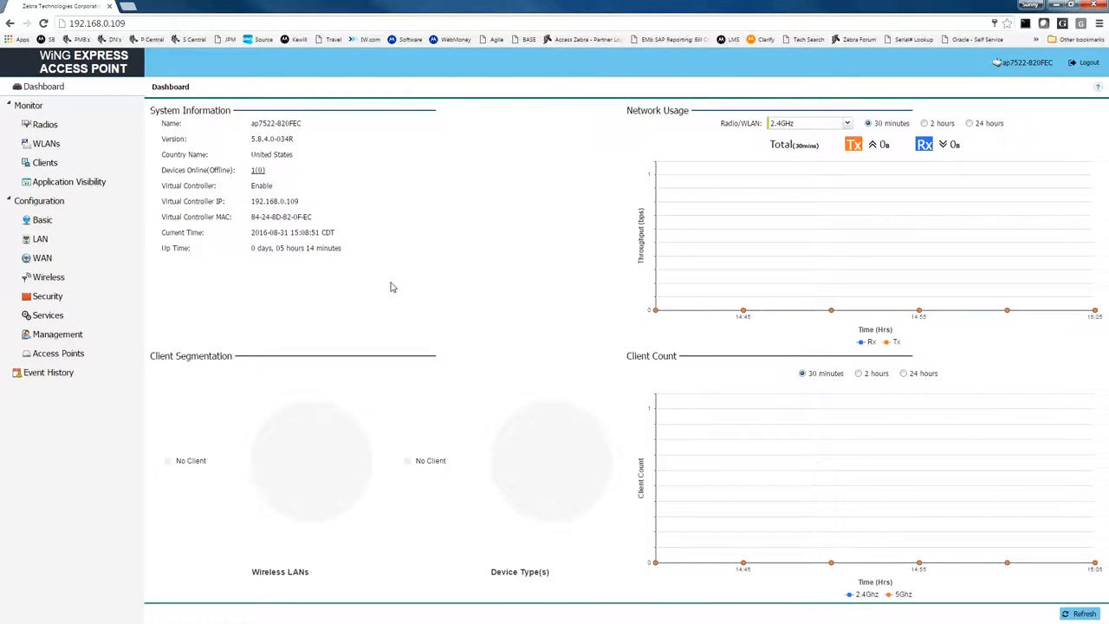
mouse_move(228, 381)
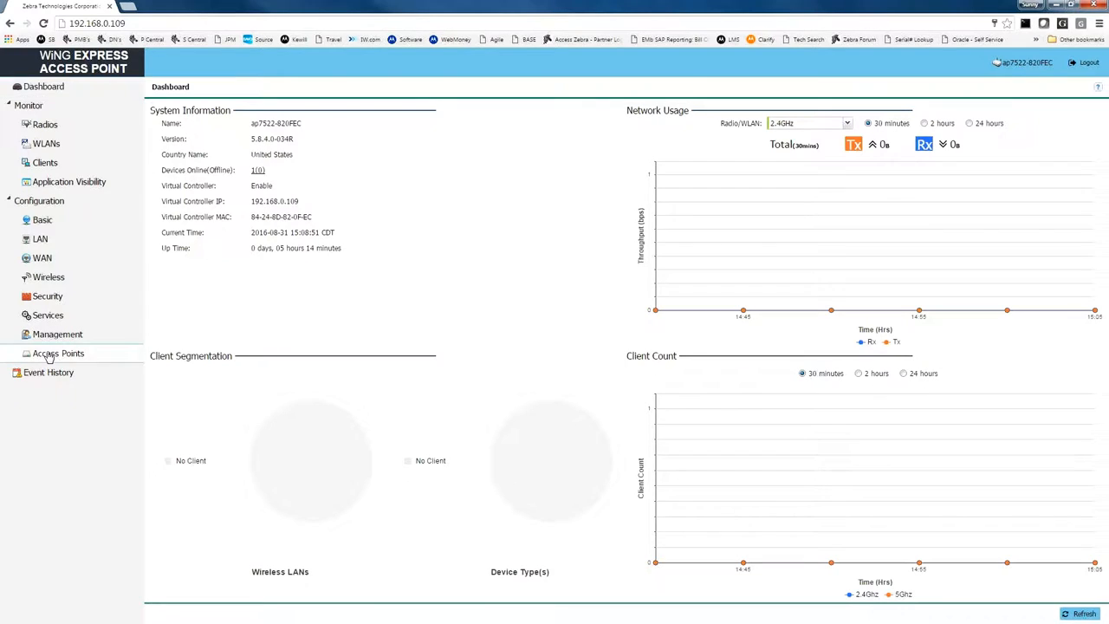
Show the managed access points list and bring up Tools actions for the selected access point
left_click(58, 354)
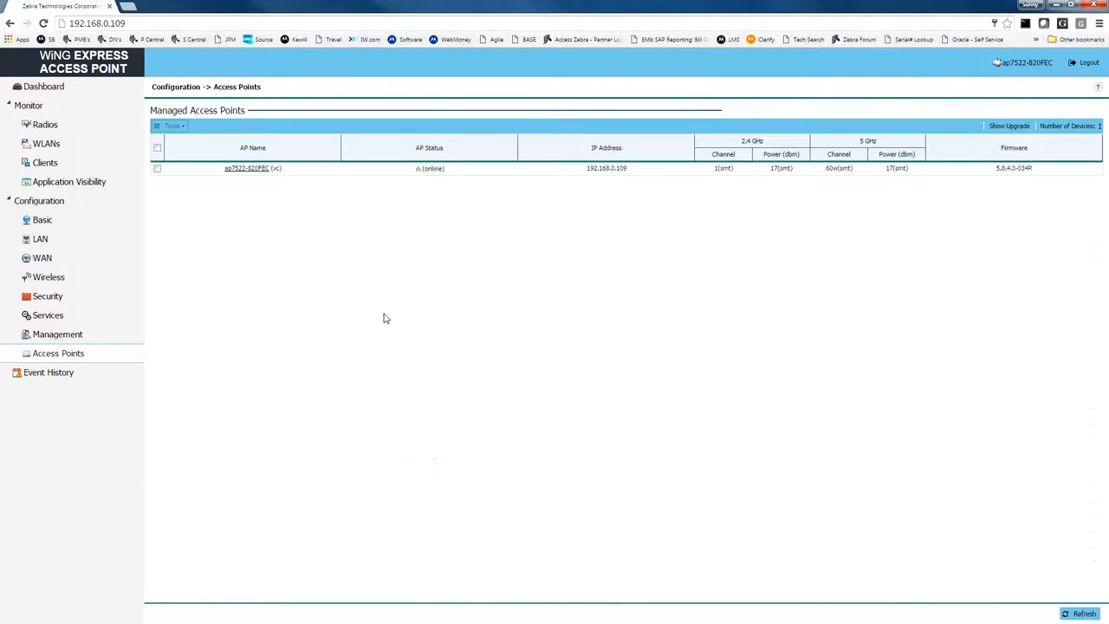
mouse_move(254, 235)
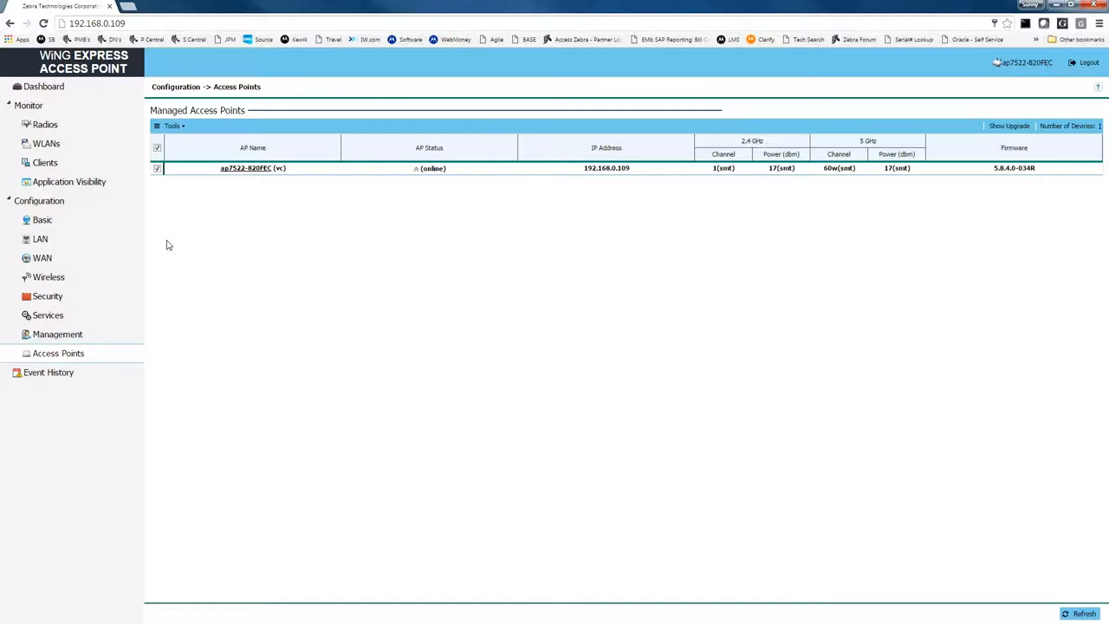
mouse_move(173, 216)
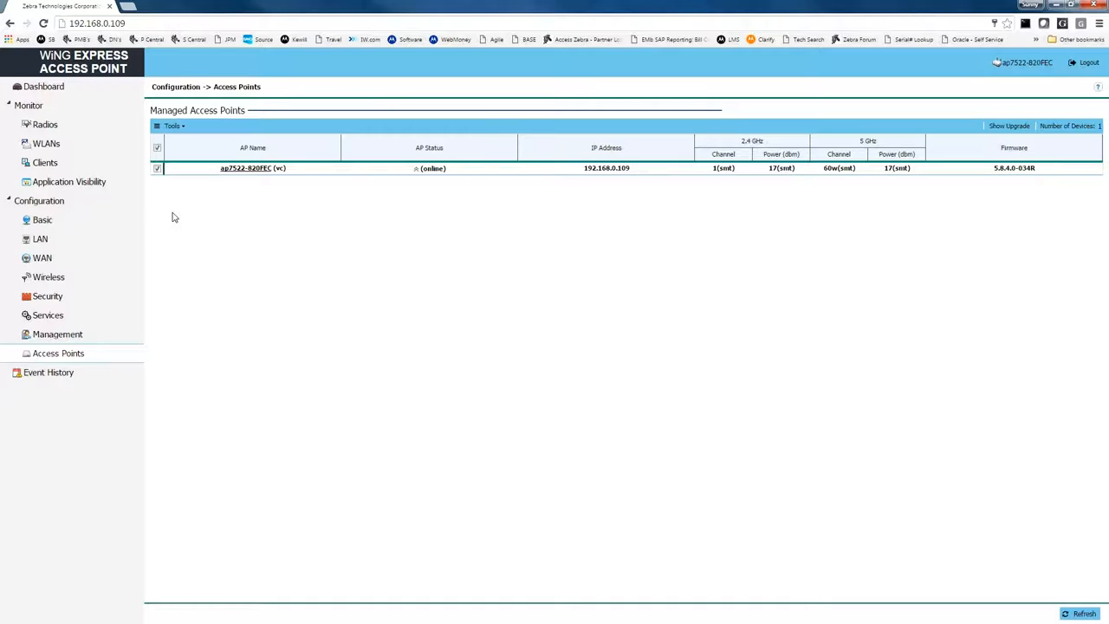
mouse_move(208, 194)
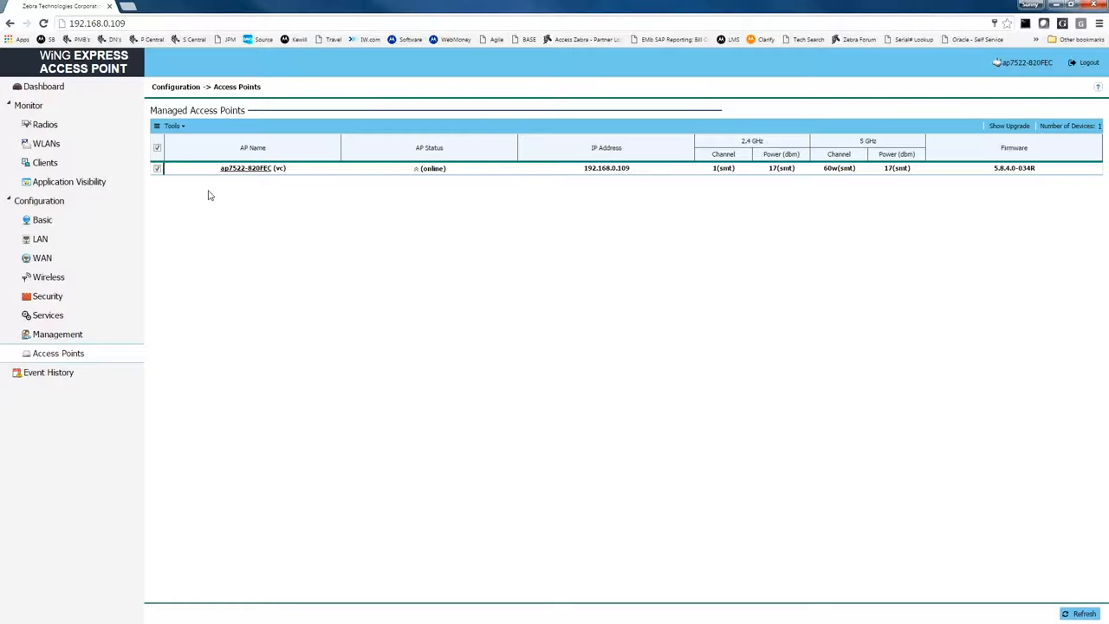
mouse_move(168, 198)
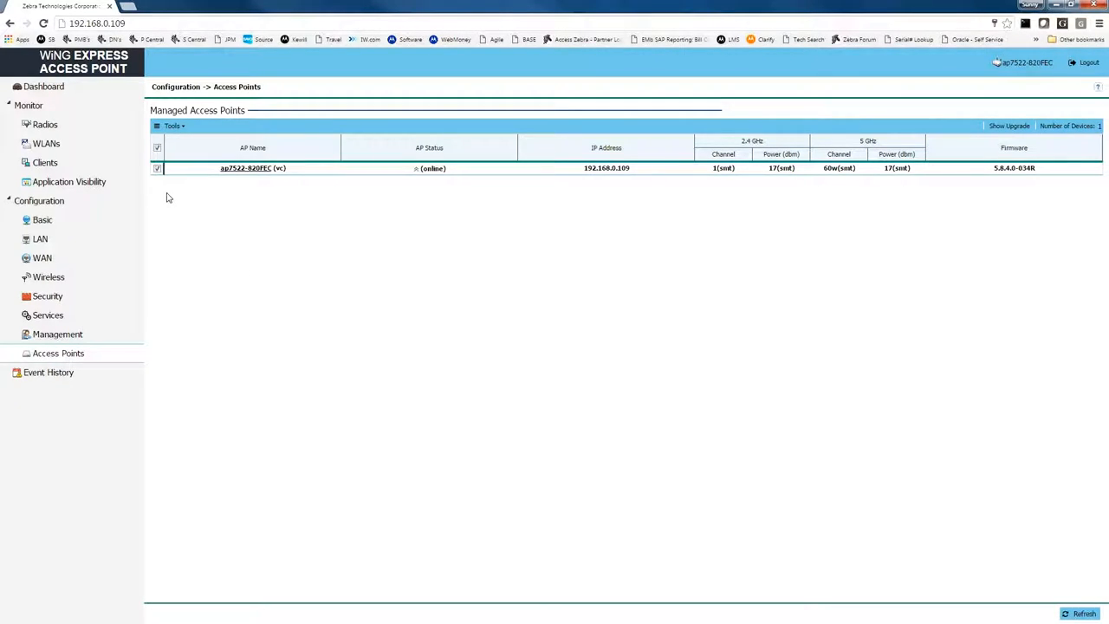
mouse_move(158, 185)
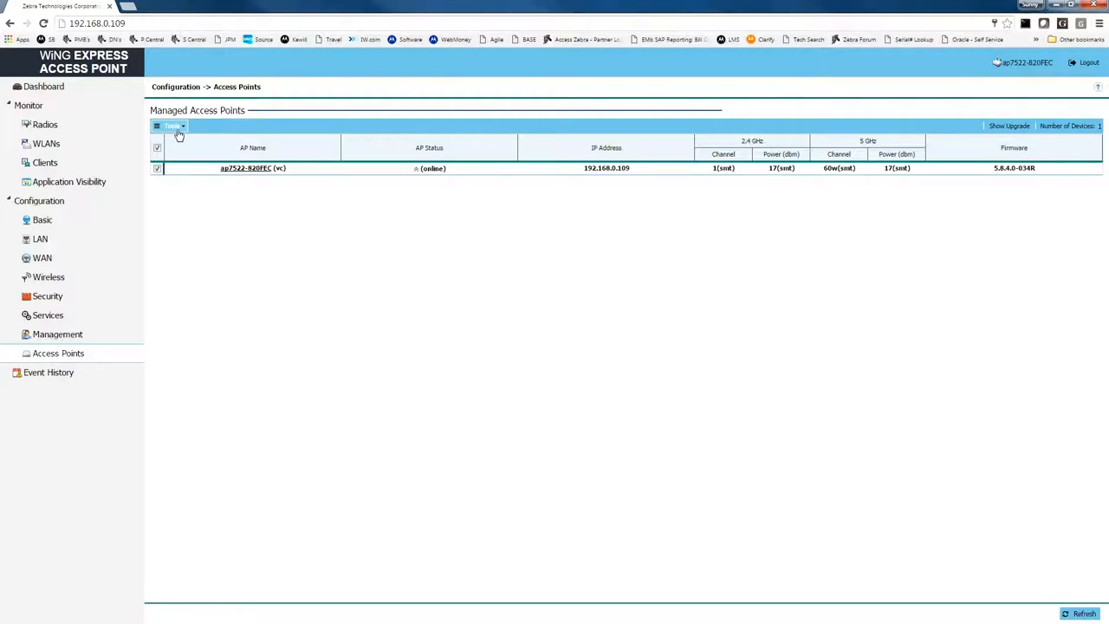
left_click(170, 126)
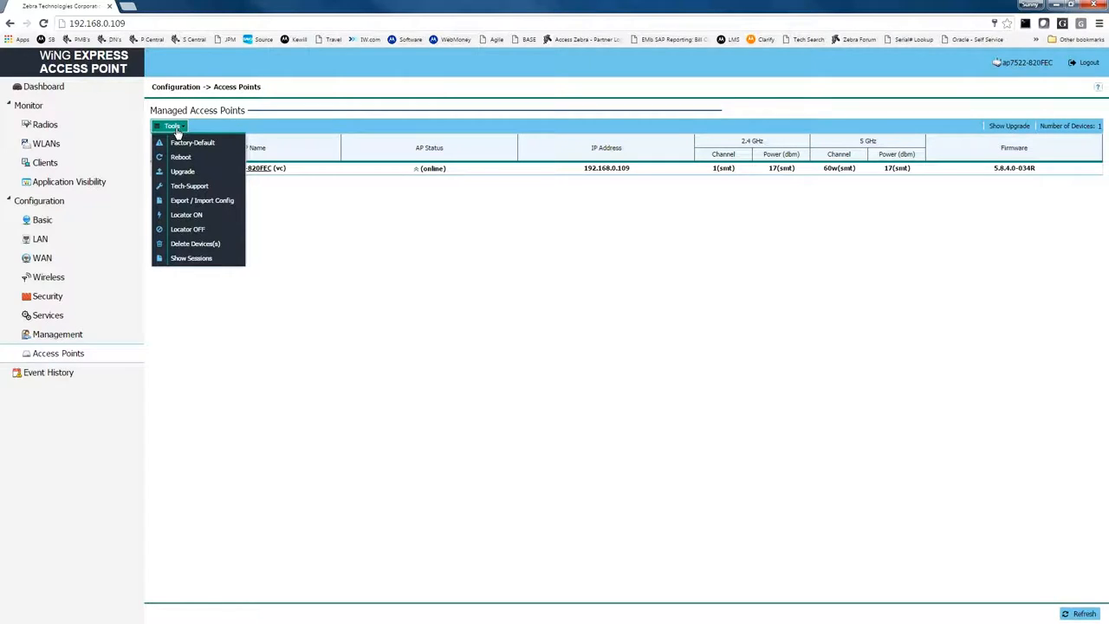
mouse_move(189, 186)
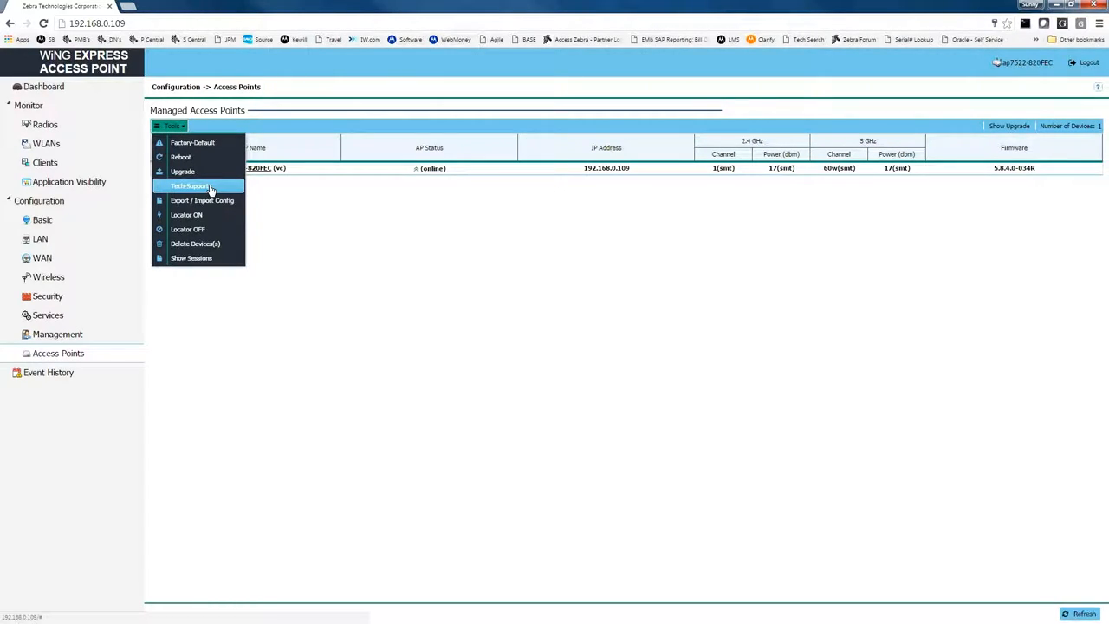
Bring up the Tech Support copy form and choose TFTP as the transfer protocol
left_click(189, 186)
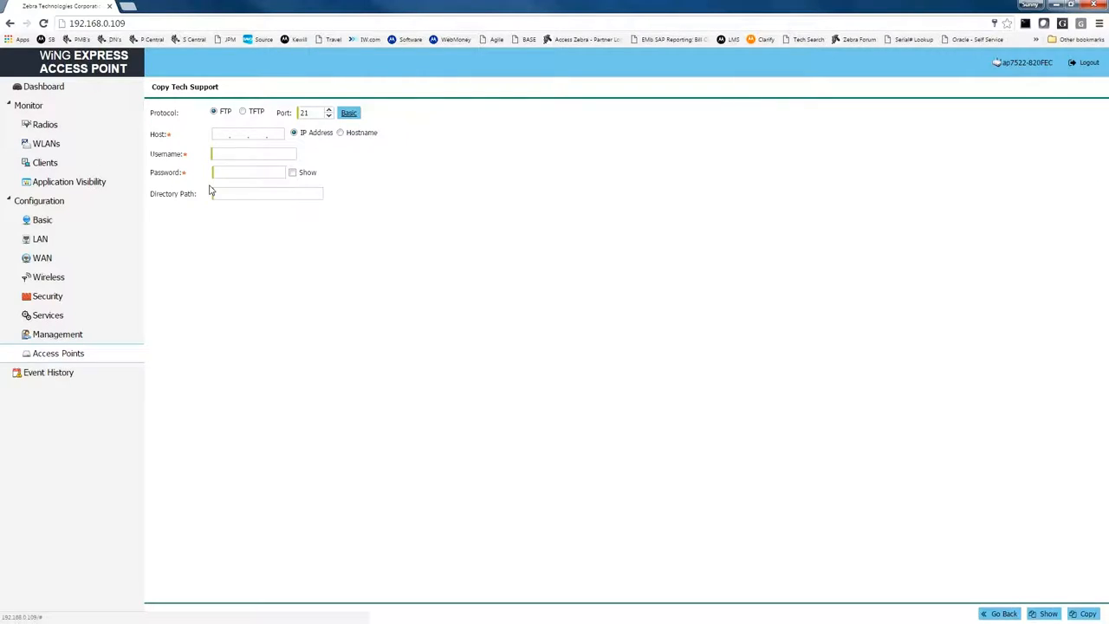
mouse_move(234, 232)
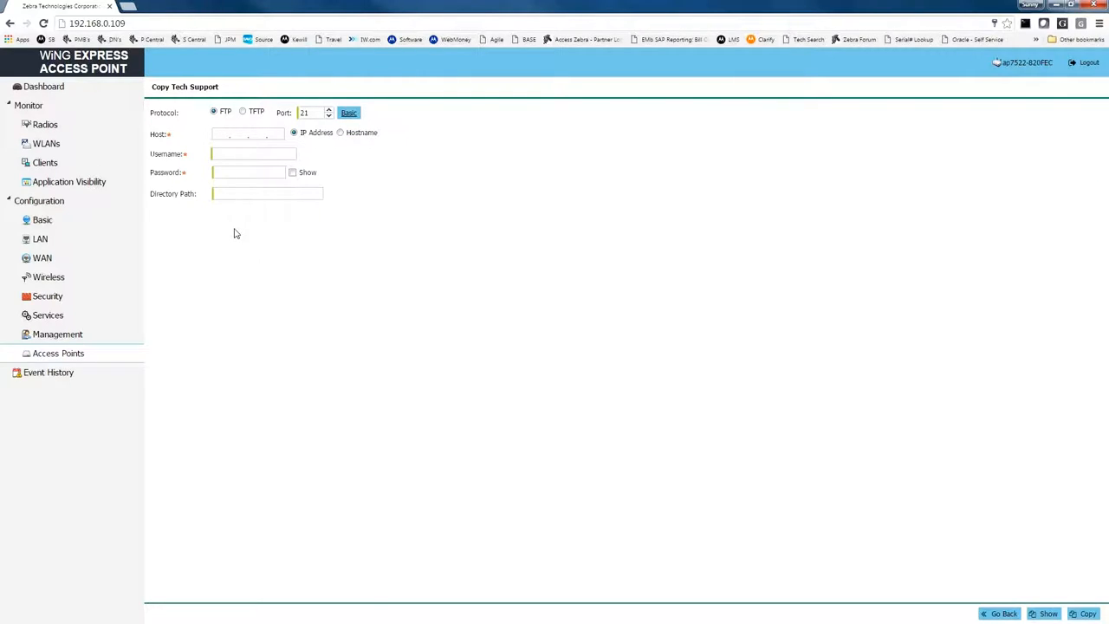
mouse_move(242, 223)
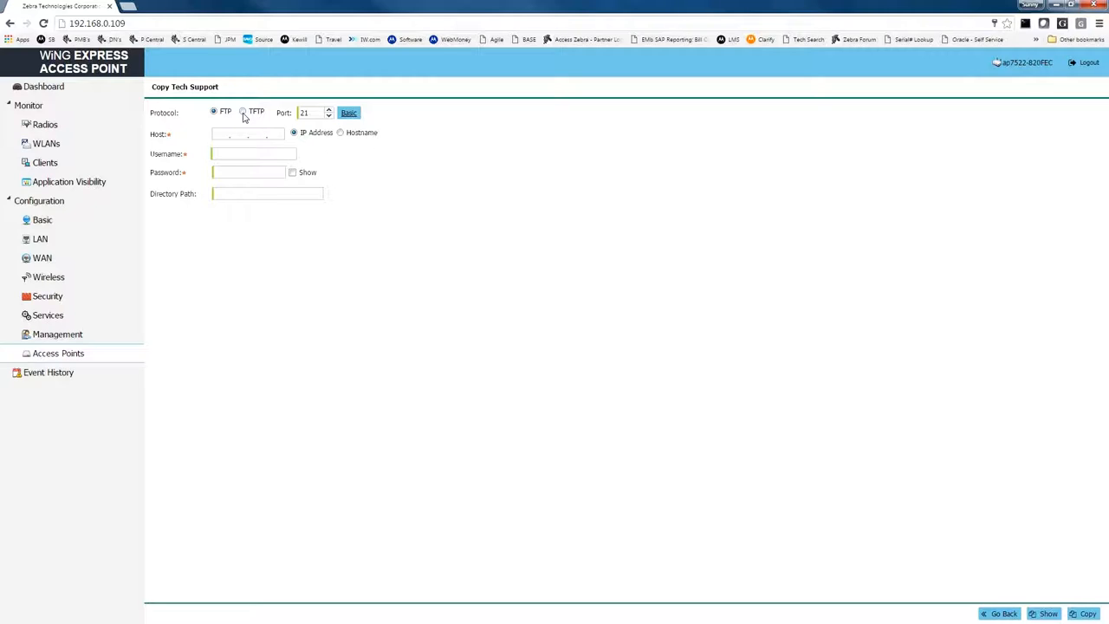
left_click(242, 110)
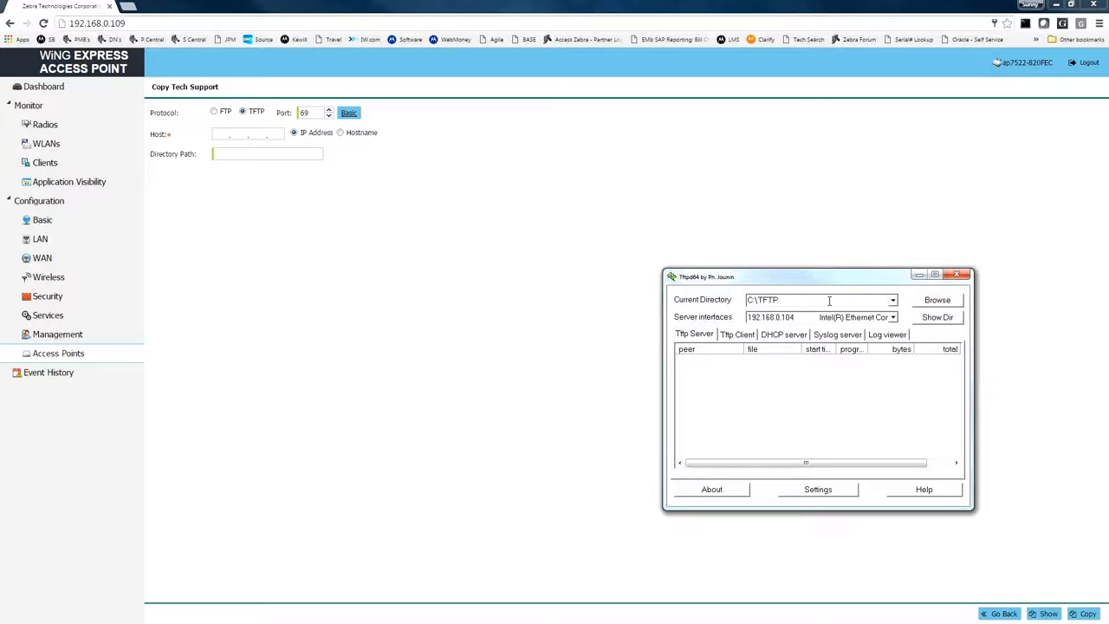
mouse_move(703, 326)
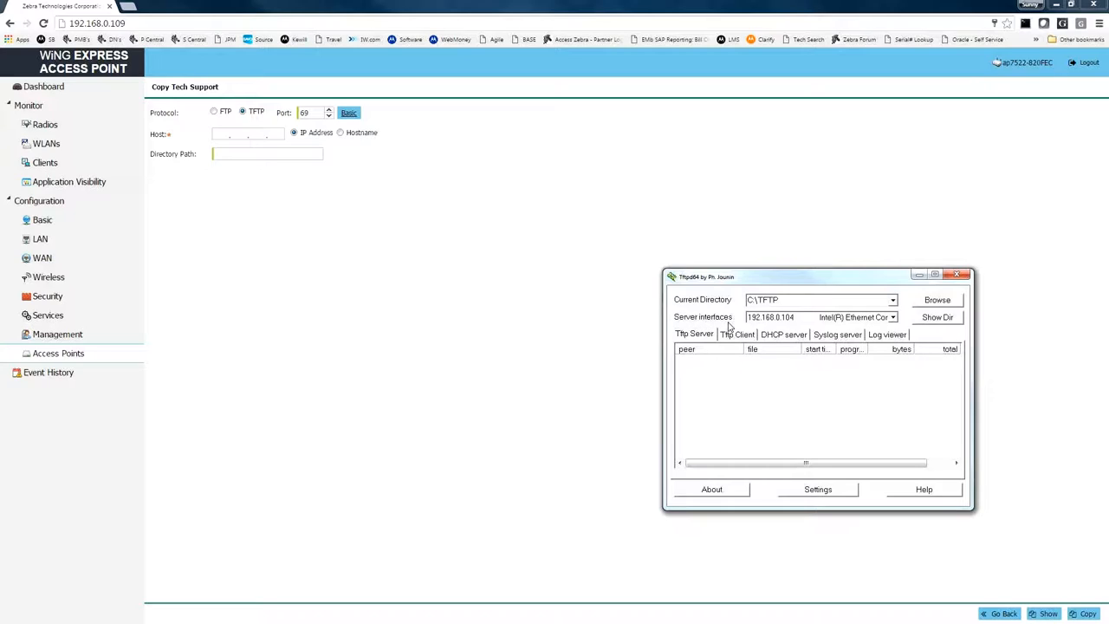
mouse_move(790, 325)
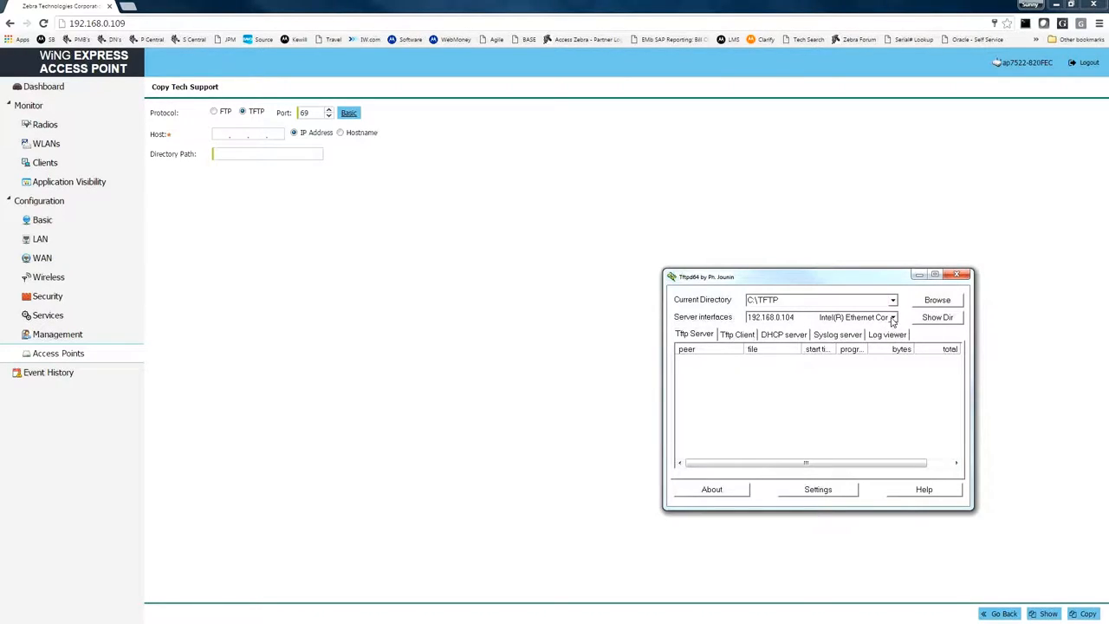
mouse_move(863, 325)
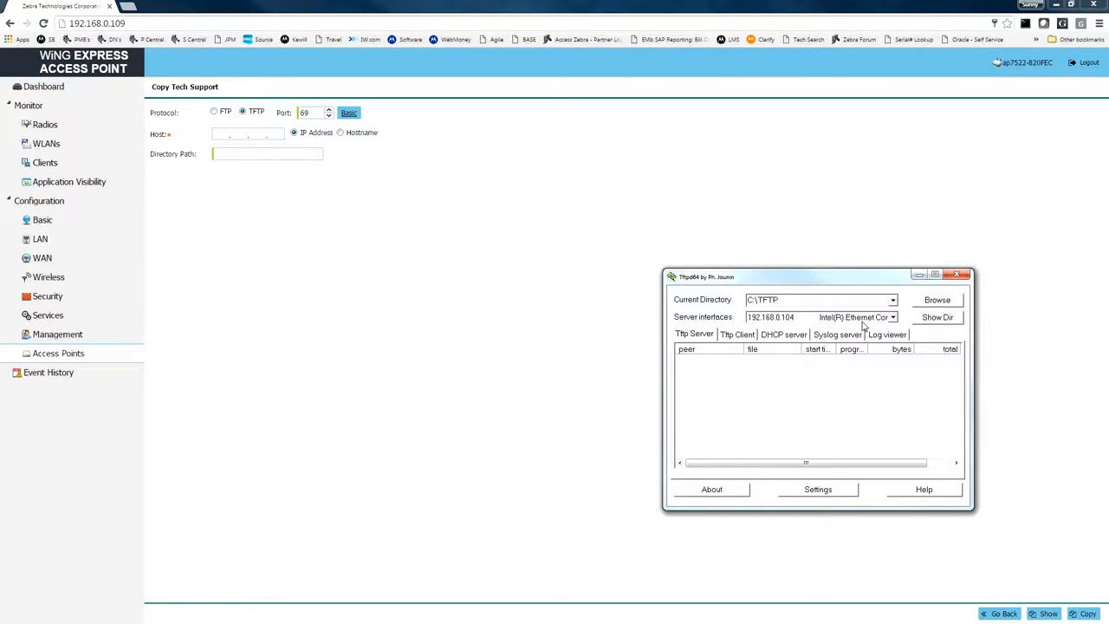
Set Tftpd64 to serve C:\TFTP on the 192.168.0.104 interface
left_click(892, 316)
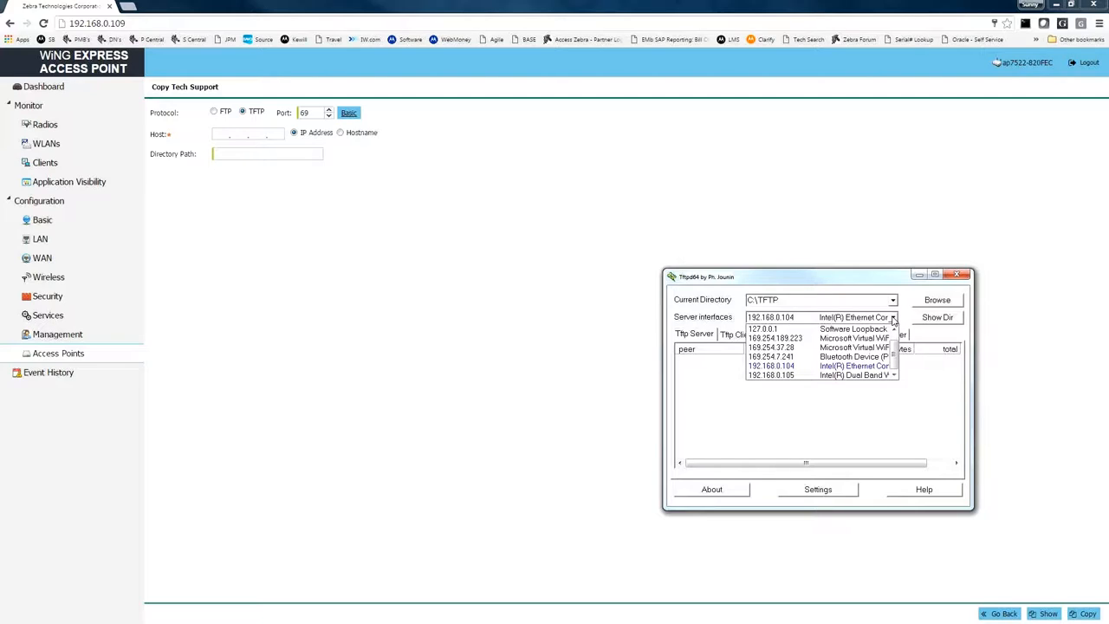
left_click(769, 363)
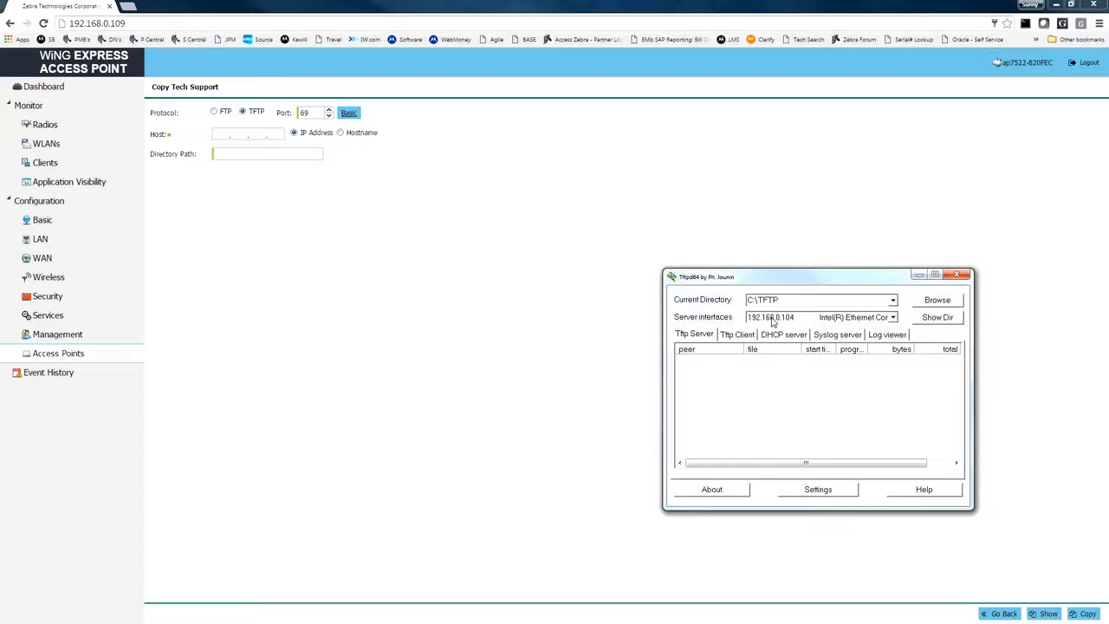
mouse_move(800, 329)
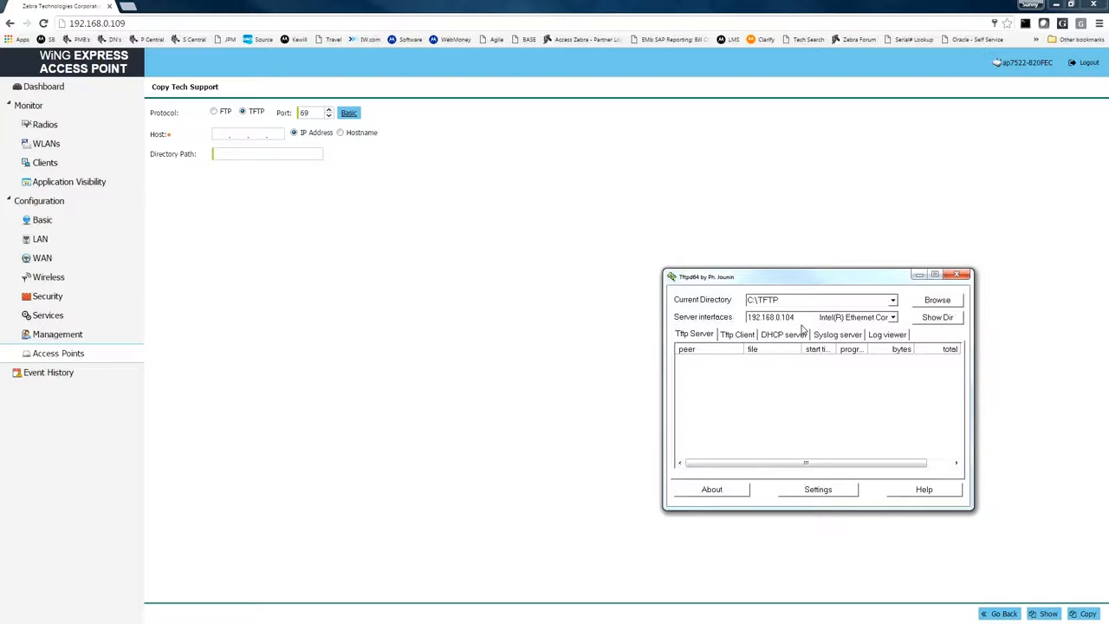
mouse_move(800, 326)
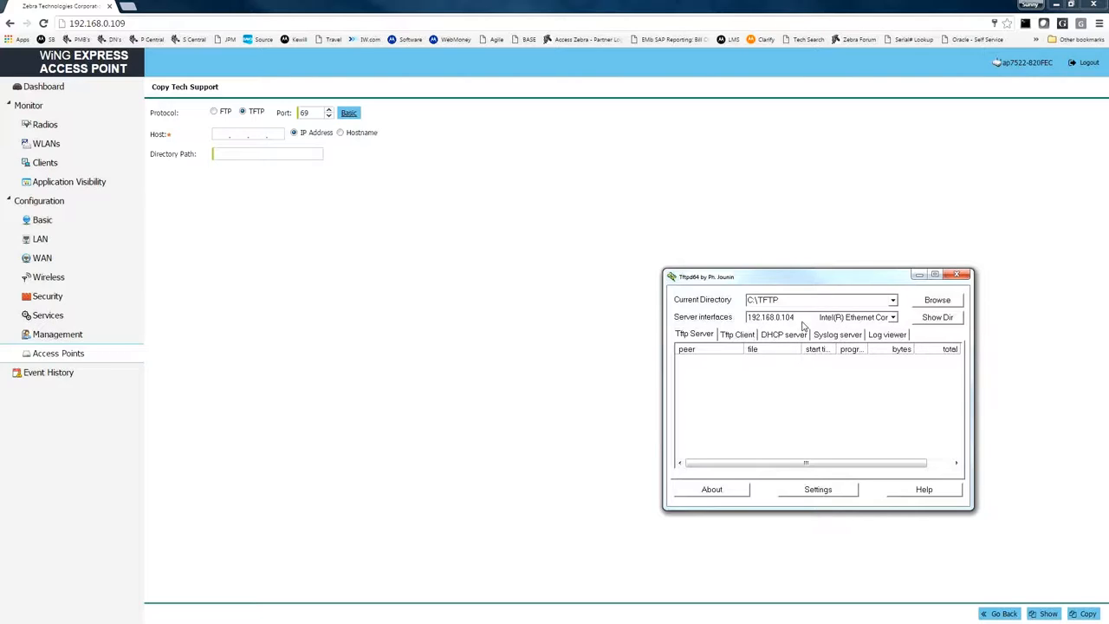
mouse_move(766, 336)
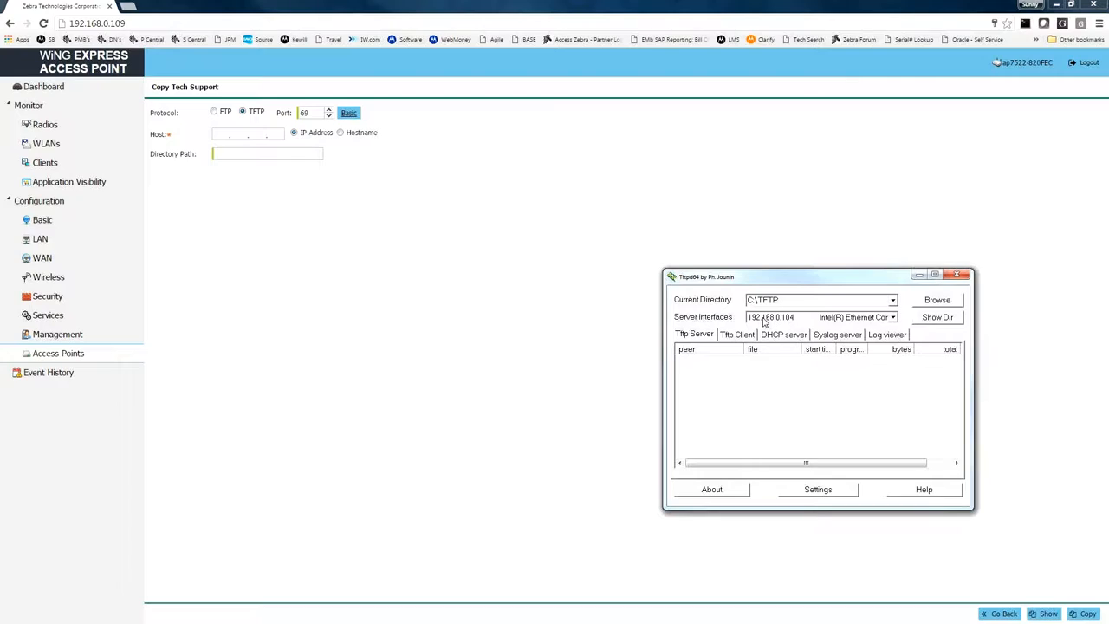
mouse_move(211, 135)
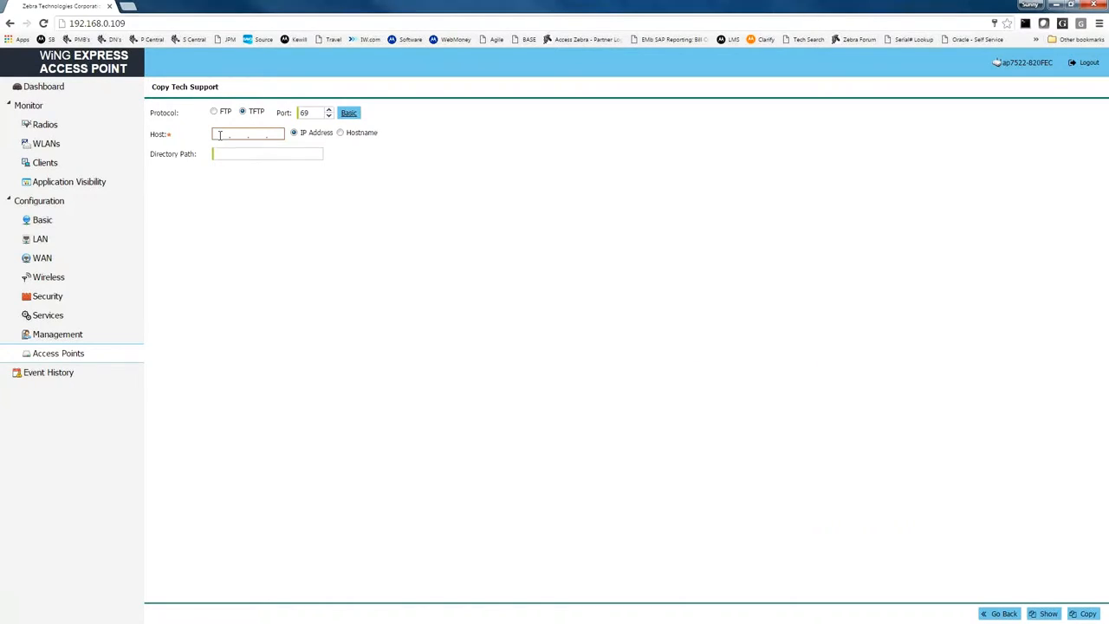
Enter host 192.168.0.104 and copy the tech support file to the PC
type("192")
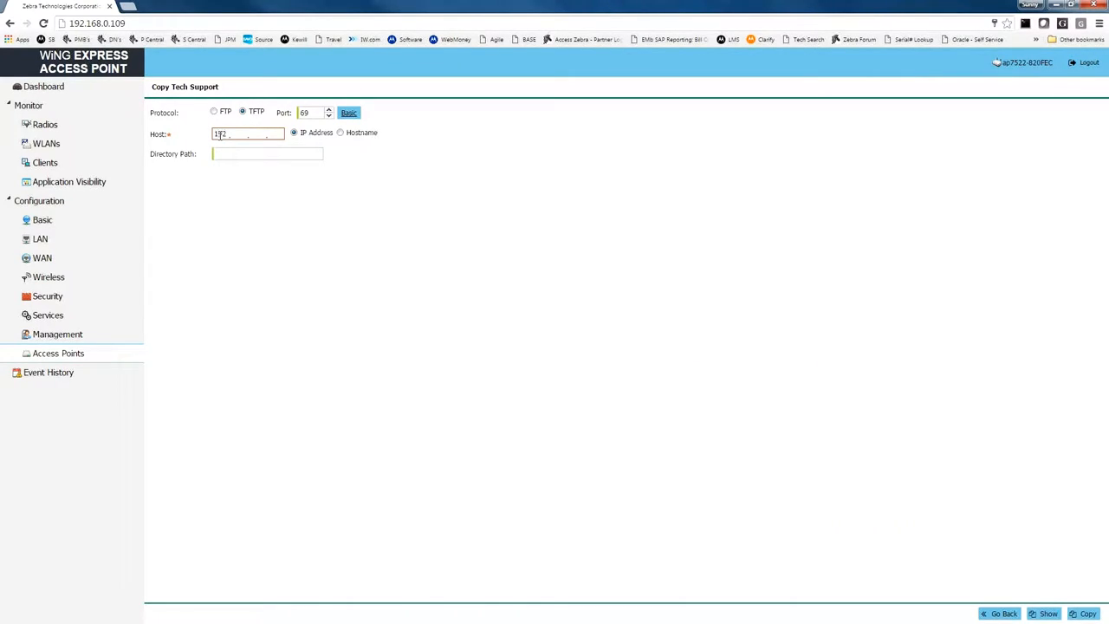
type("168.0.104")
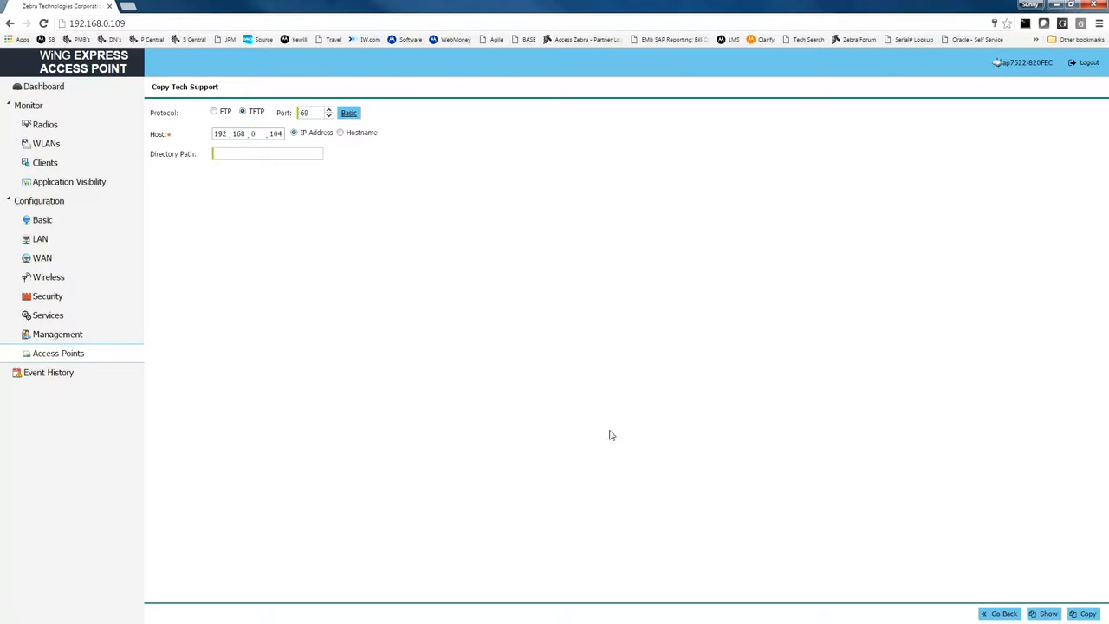
mouse_move(891, 577)
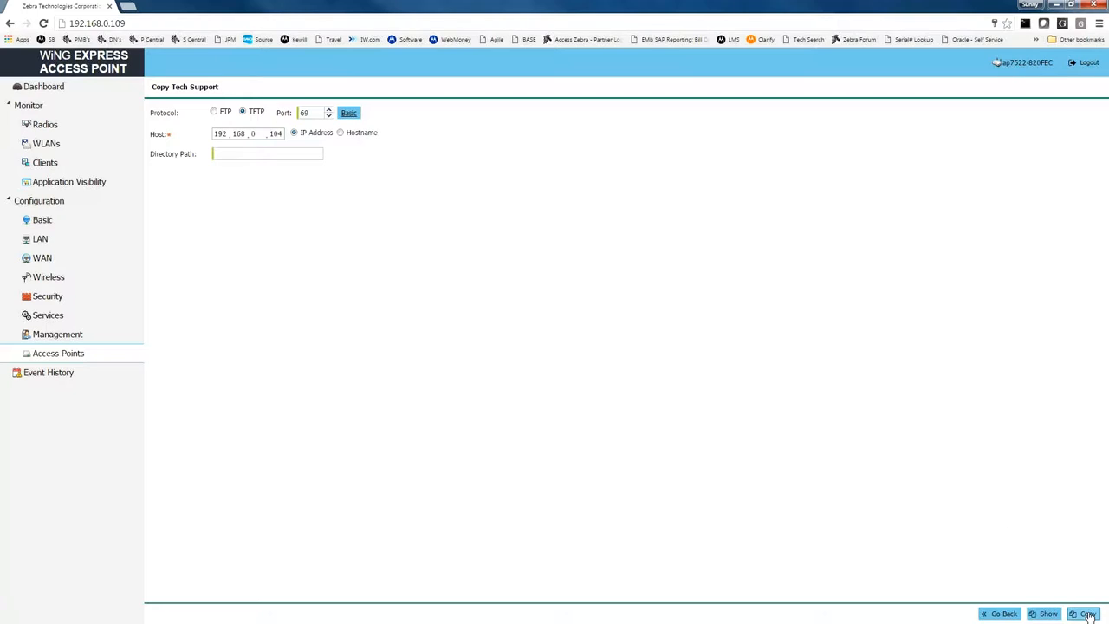
left_click(215, 111)
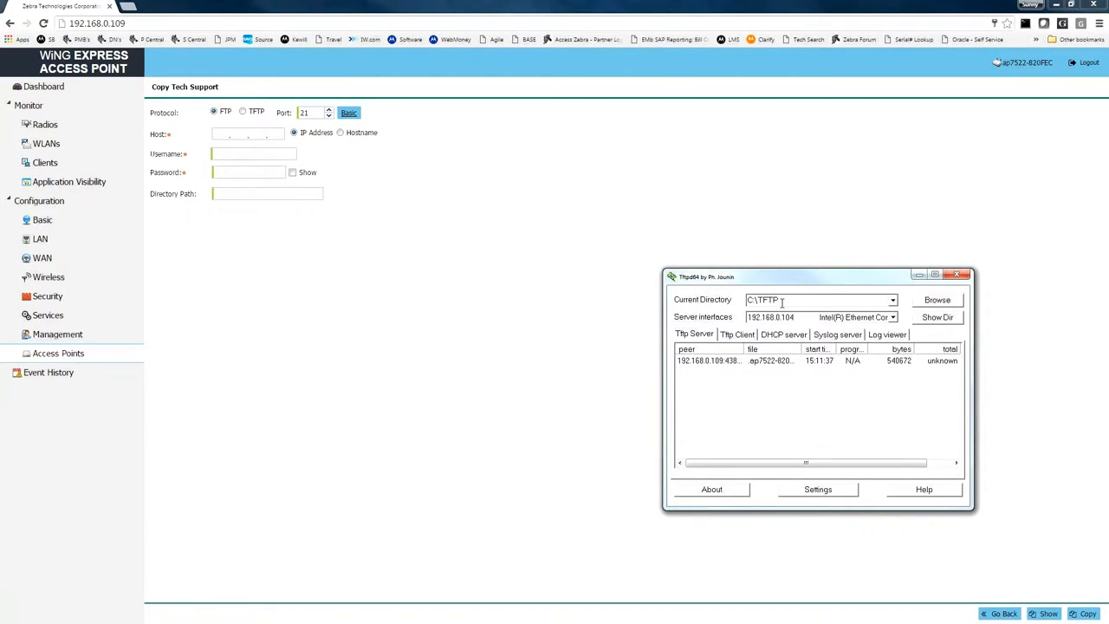
mouse_move(583, 355)
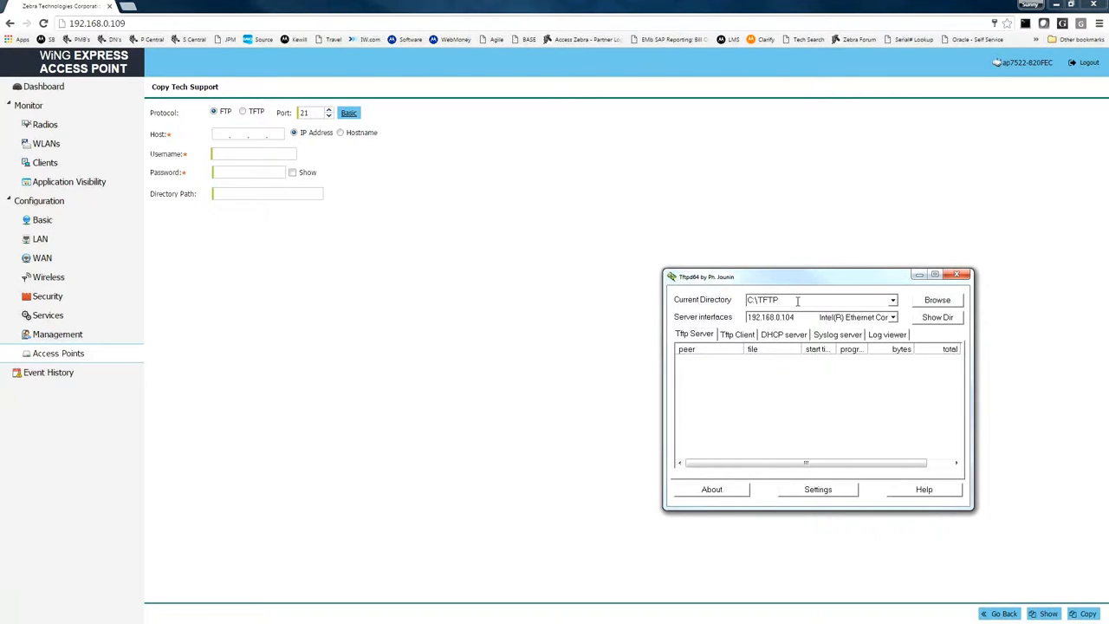
mouse_move(750, 388)
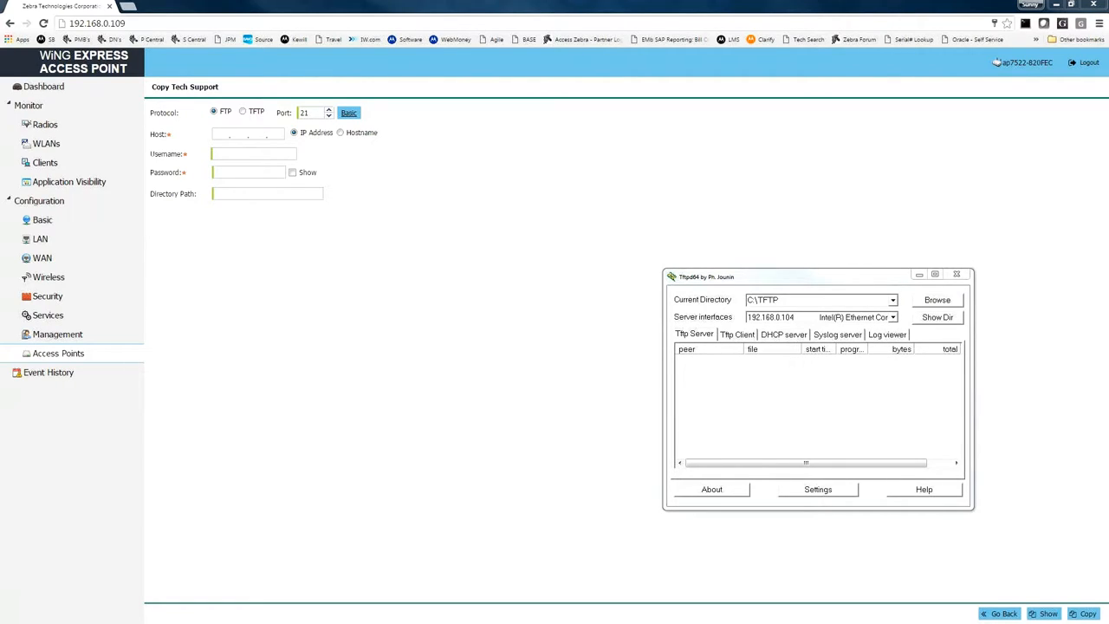
Go to the C:\TFTP folder after the transfer from 192.168.0.109 completes
left_click(935, 317)
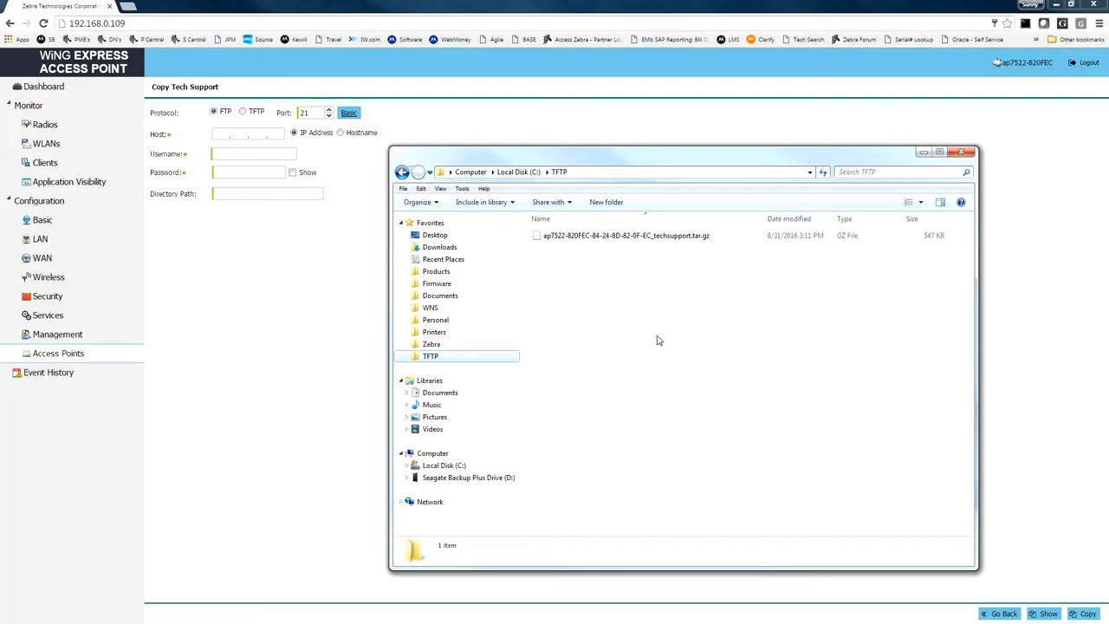
mouse_move(580, 358)
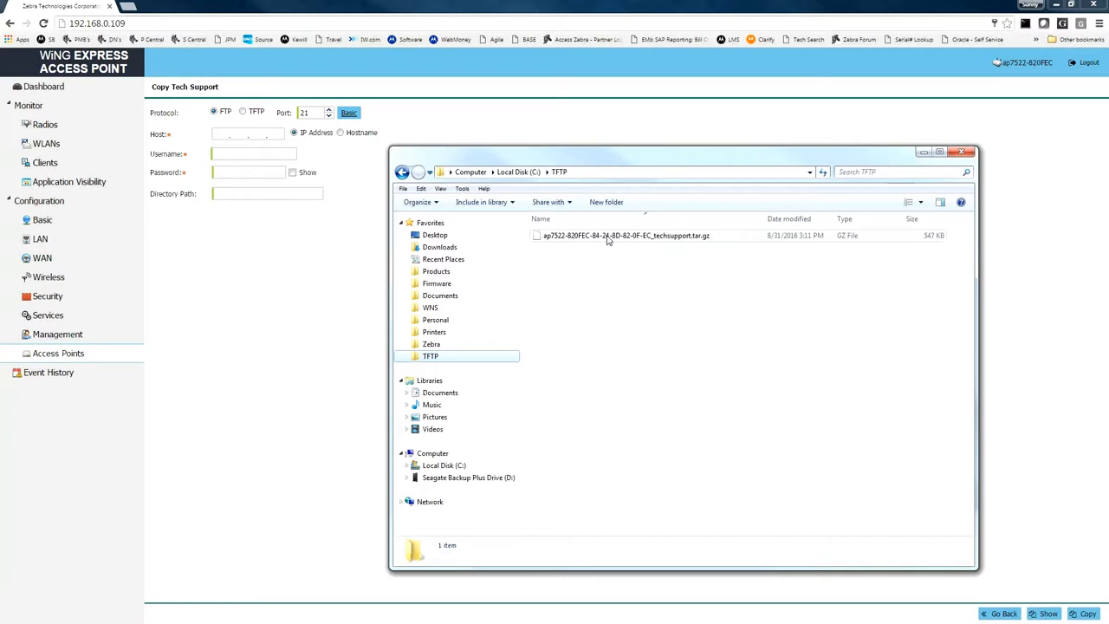
Check the received ap7522 techsupport.tar.gz archive (540 KB) in C:\TFTP
left_click(625, 236)
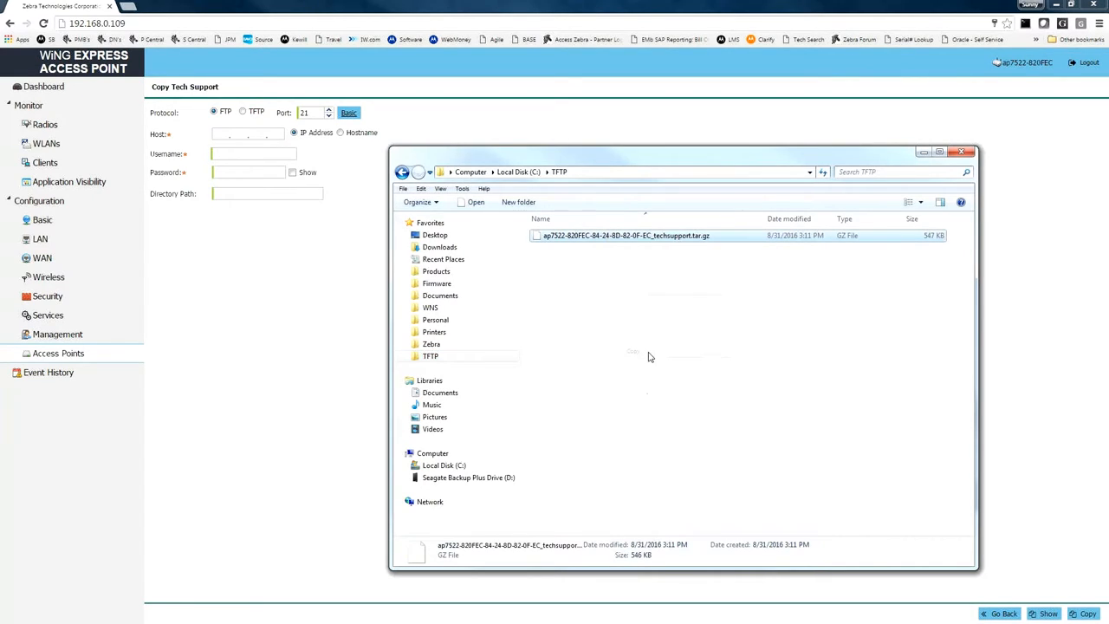